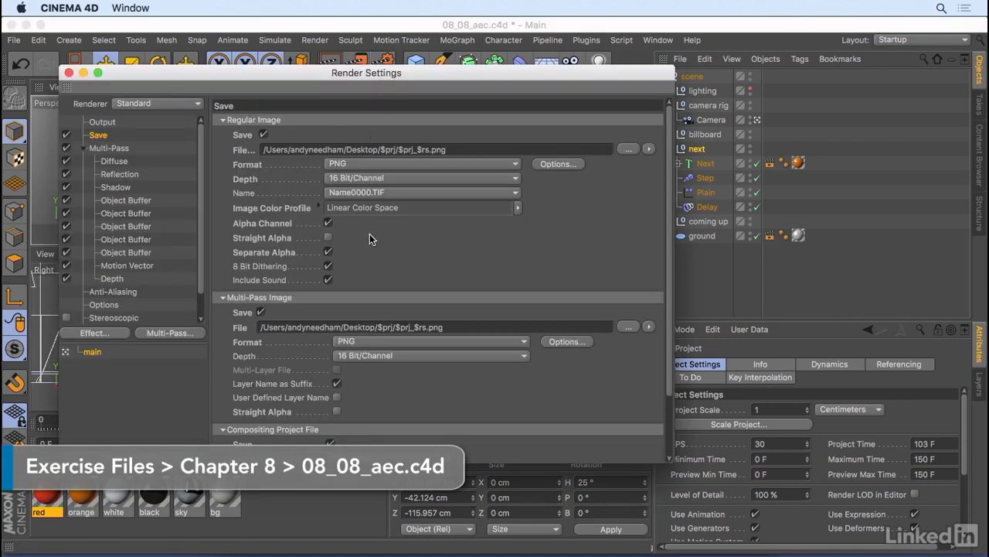
- Tick Save for the Compositing Project File, targeting After Effects with 3D data included
{"action": "scroll", "scroll_direction": "down", "scroll_amount": 3}
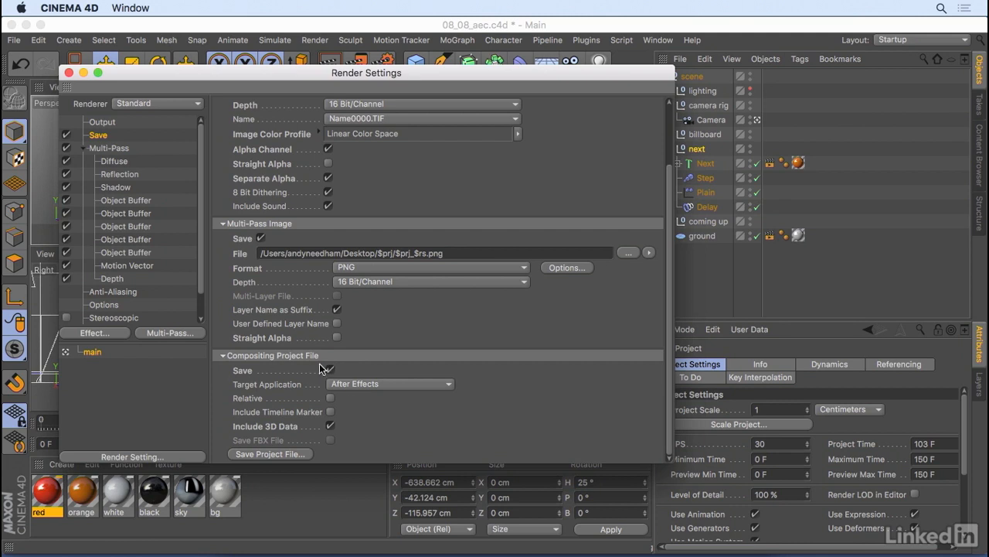
{"action": "left_click", "coordinate": [330, 370]}
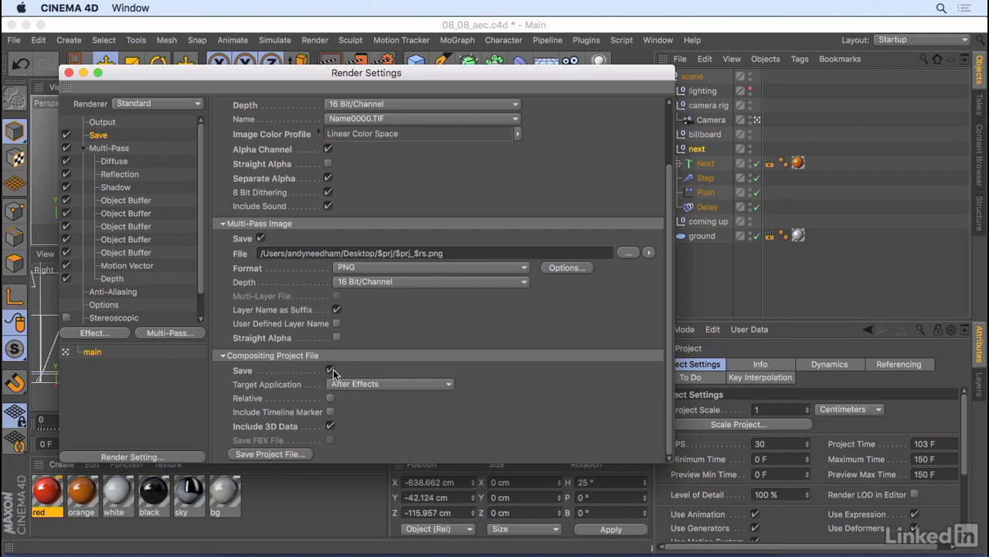
{"action": "left_click", "coordinate": [330, 370]}
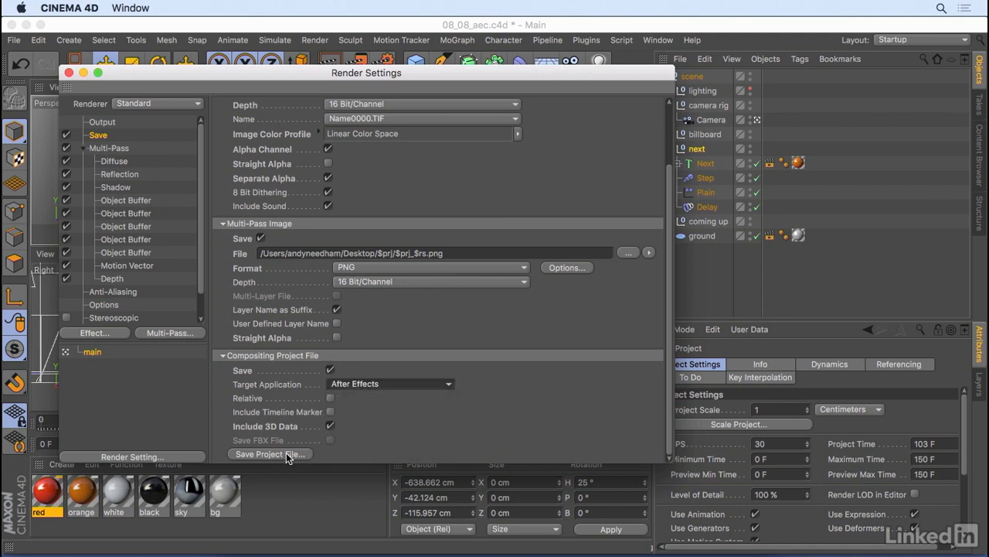
- Export the compositing file 08_08_aec.aec to the Desktop via Save Project File
{"action": "left_click", "coordinate": [271, 454]}
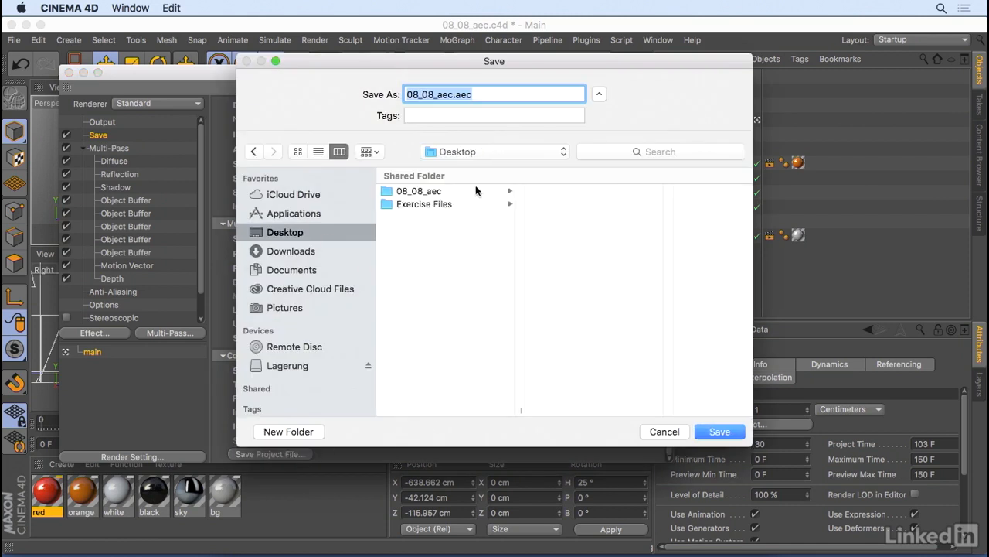
{"action": "mouse_move", "coordinate": [505, 211]}
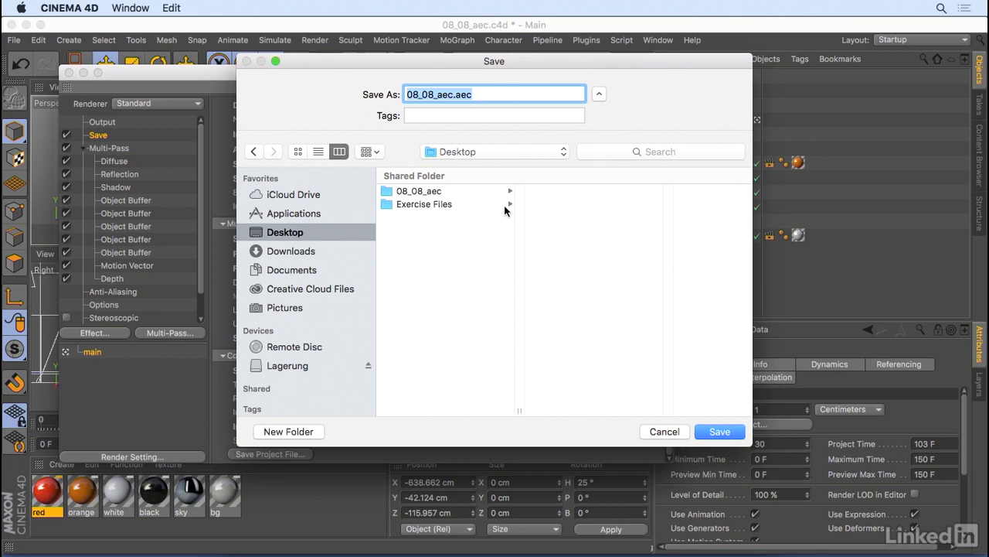
{"action": "mouse_move", "coordinate": [719, 431]}
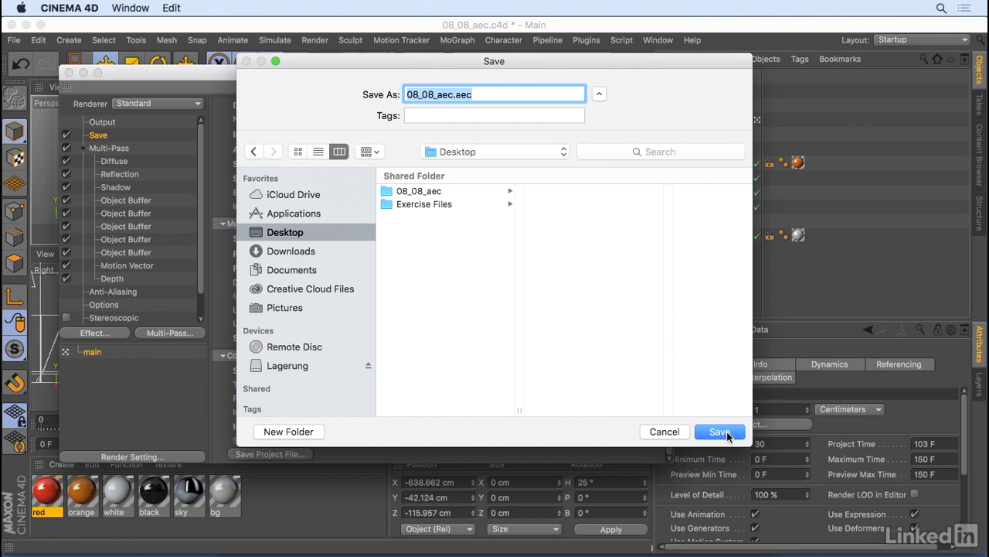
{"action": "left_click", "coordinate": [719, 432]}
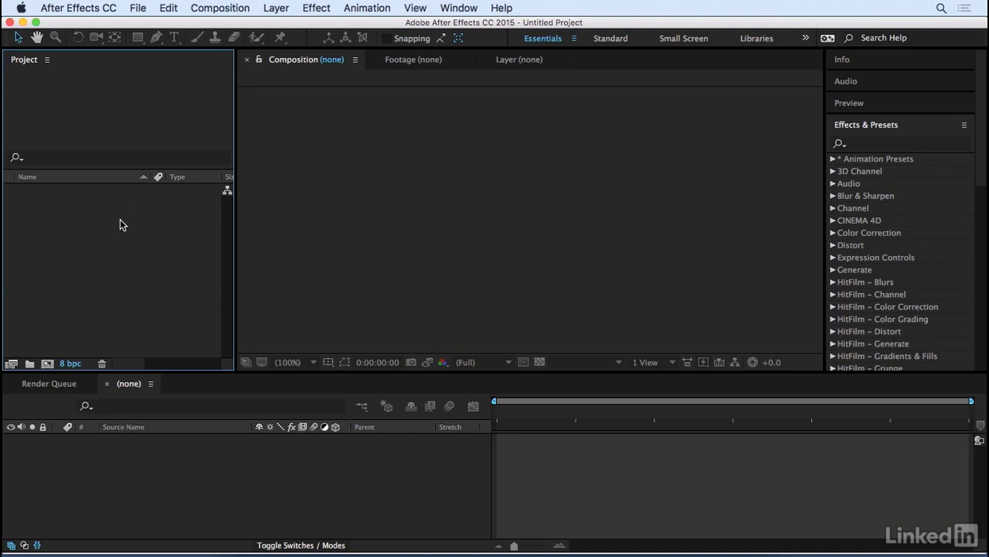
{"action": "mouse_move", "coordinate": [88, 212]}
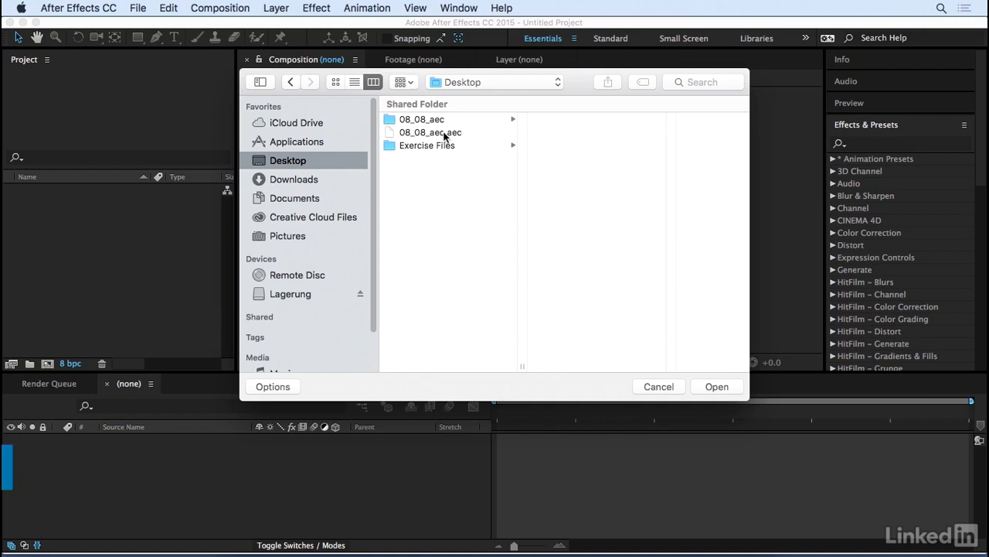
- Open 08_08_aec.aec from the Desktop in After Effects
{"action": "left_click", "coordinate": [430, 132]}
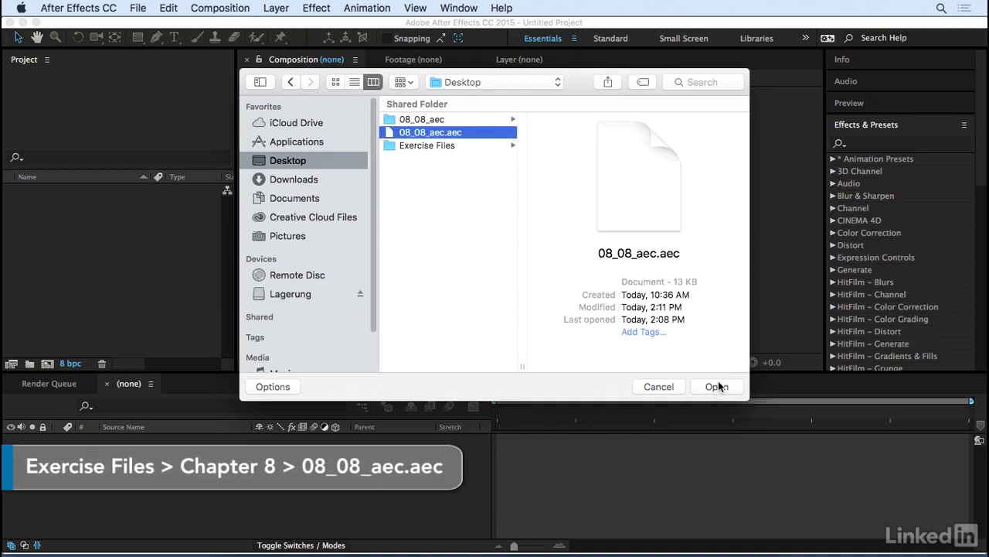
{"action": "left_click", "coordinate": [716, 386]}
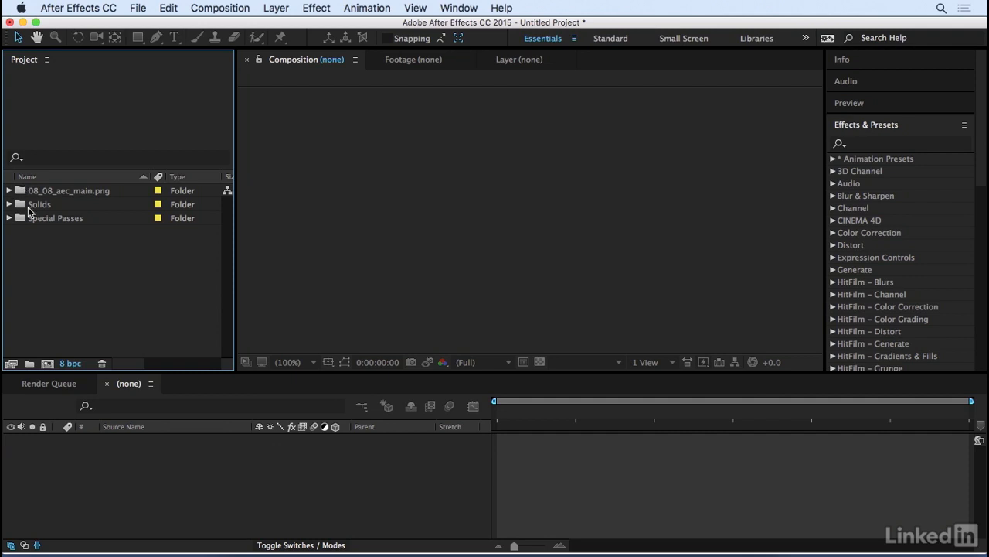
- Expand the 08_08_aec_main.png folder, preview the diffuse and shadow passes, select the main comp
{"action": "left_click", "coordinate": [9, 190]}
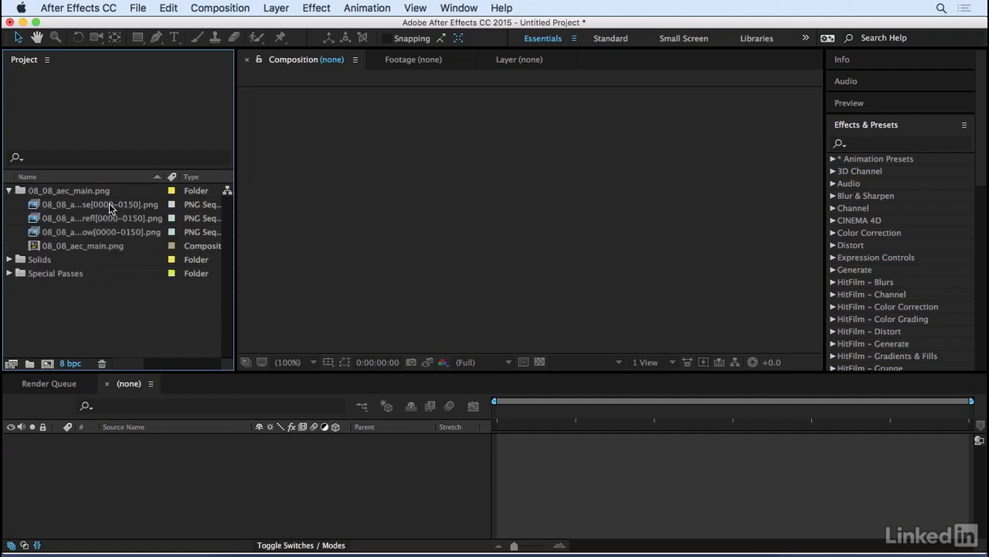
{"action": "double_click", "coordinate": [100, 204]}
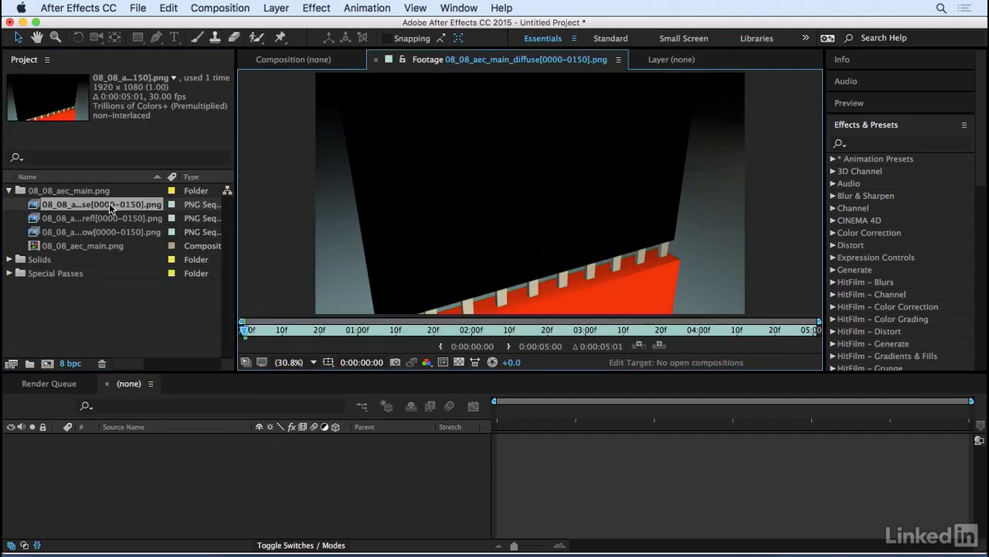
{"action": "left_click", "coordinate": [100, 231]}
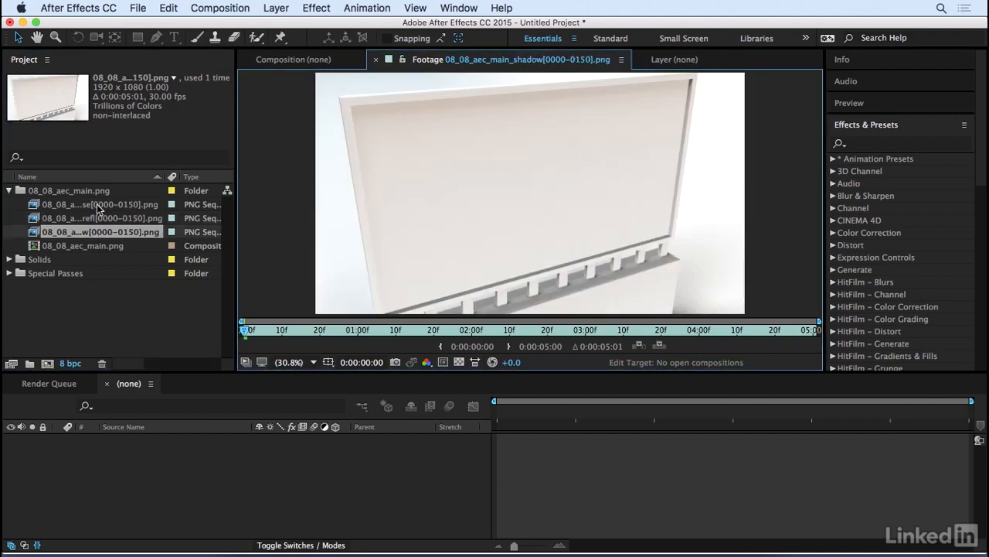
{"action": "left_click", "coordinate": [83, 245]}
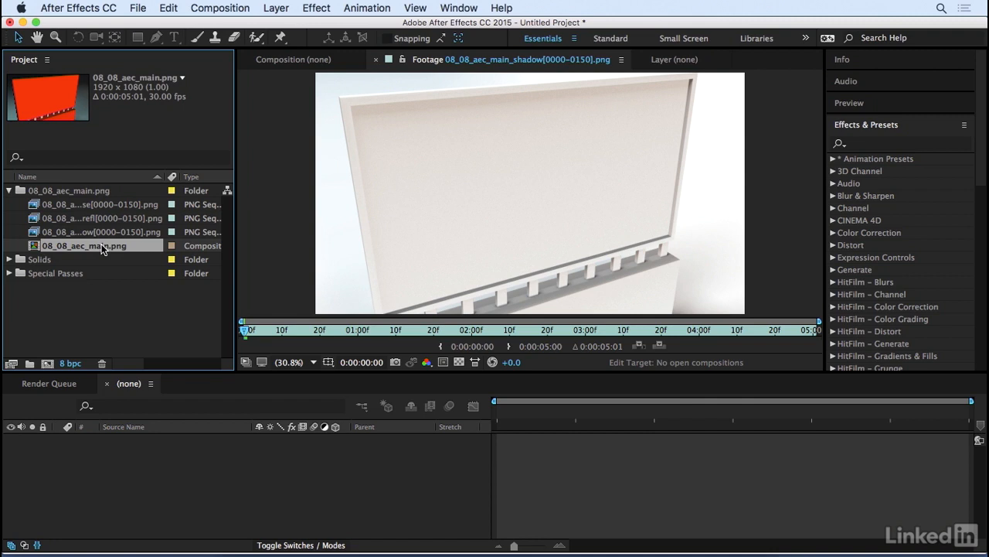
- Open the 08_08_aec_main.png composition and select the [screen] solid layer
{"action": "double_click", "coordinate": [84, 245]}
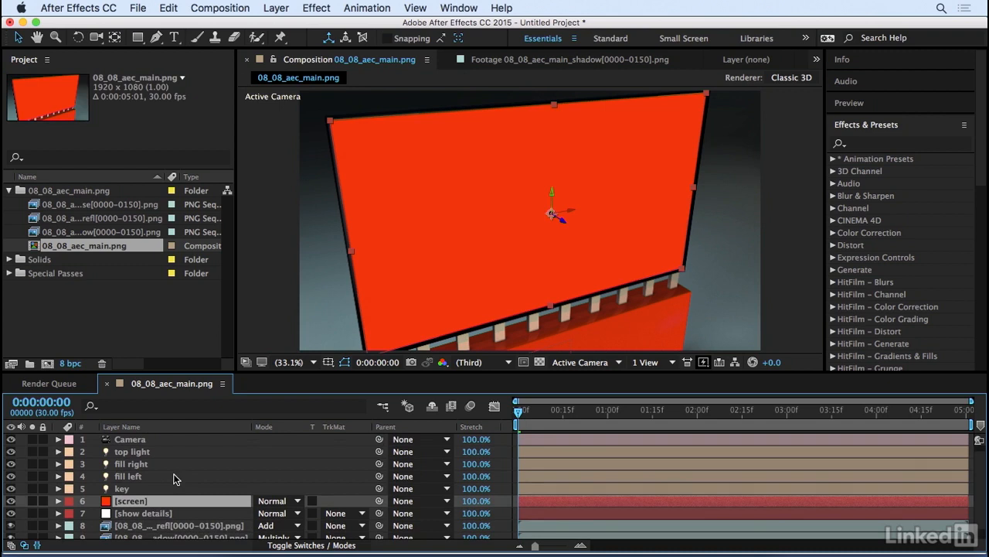
{"action": "mouse_move", "coordinate": [184, 453]}
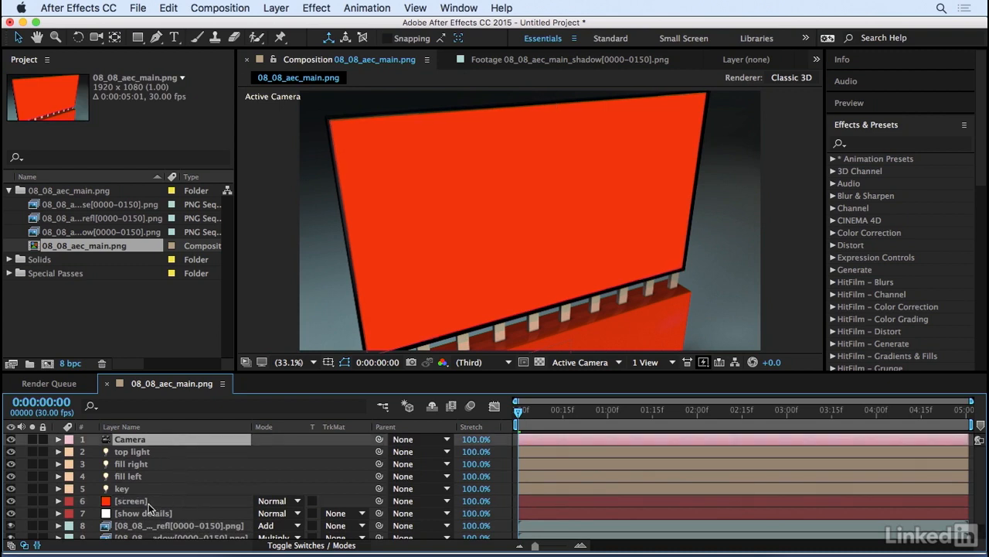
{"action": "left_click", "coordinate": [130, 500]}
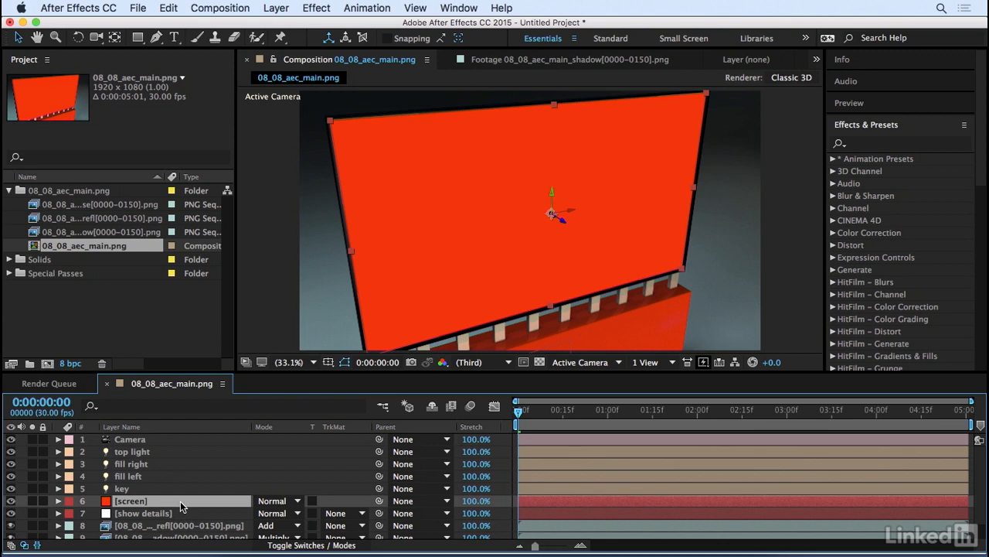
{"action": "mouse_move", "coordinate": [326, 491]}
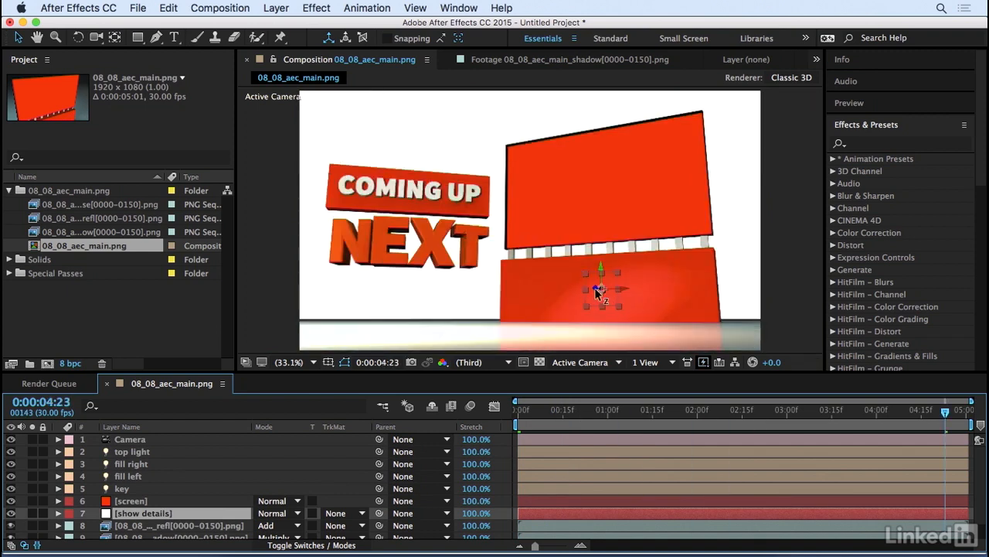
{"action": "mouse_move", "coordinate": [611, 433]}
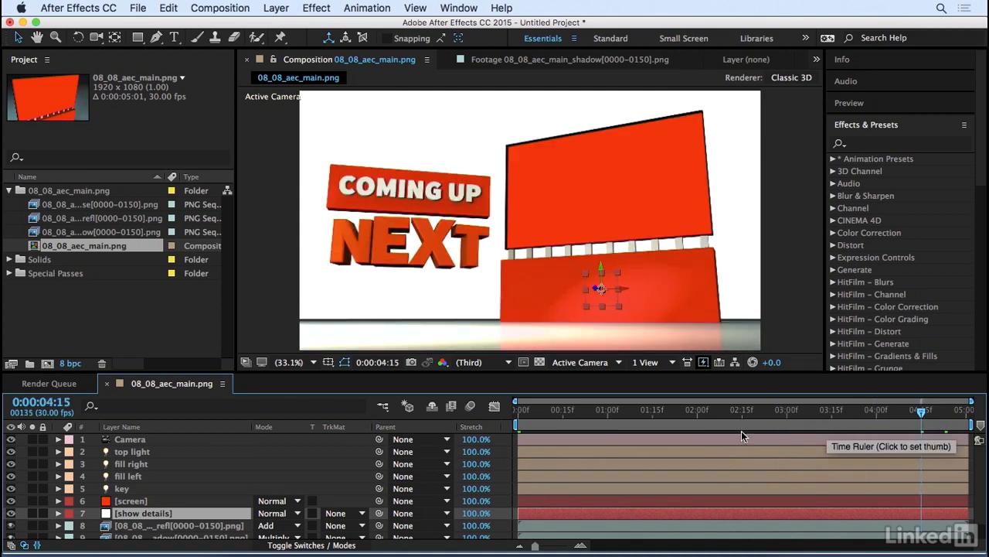
{"action": "left_click_drag", "start_coordinate": [920, 409], "coordinate": [673, 410]}
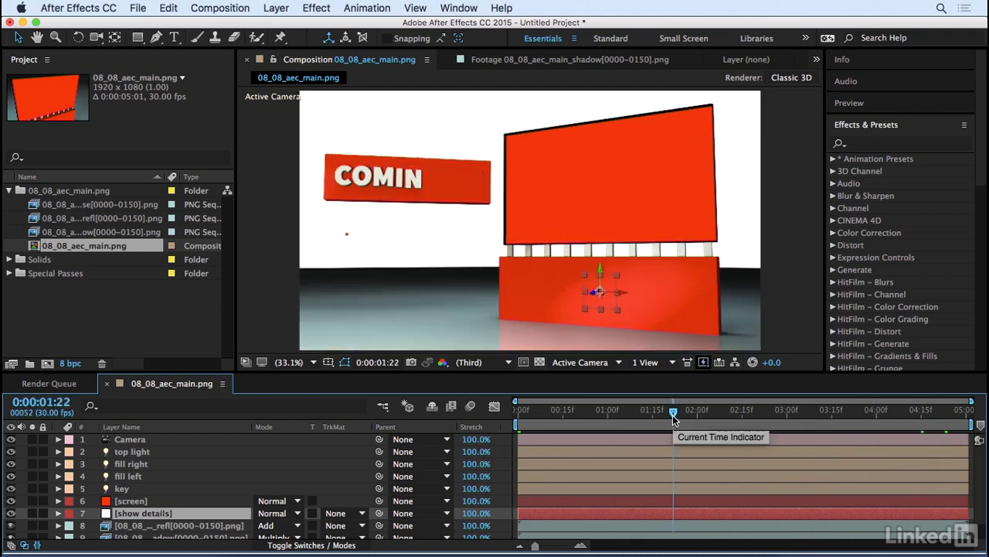
{"action": "left_click_drag", "start_coordinate": [672, 410], "coordinate": [788, 410]}
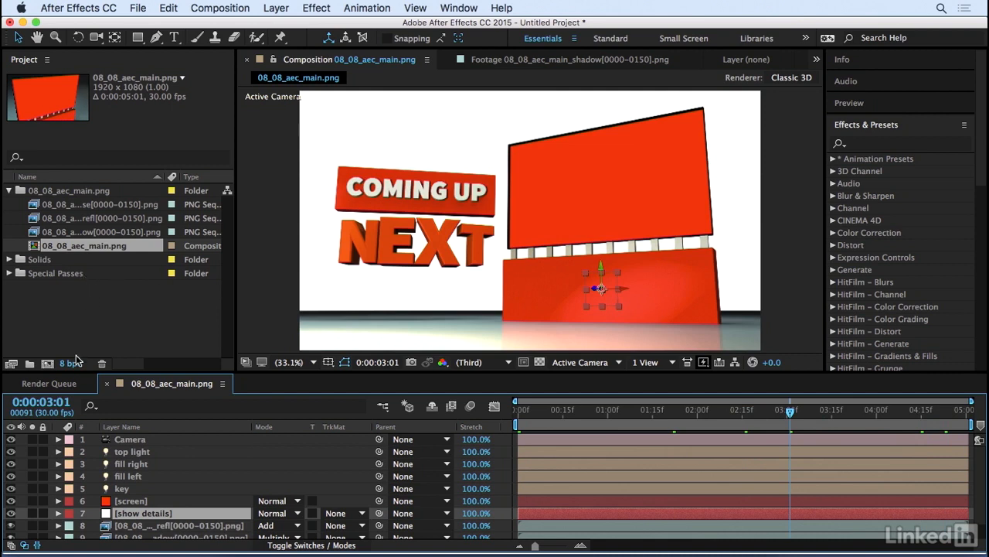
{"action": "mouse_move", "coordinate": [126, 313]}
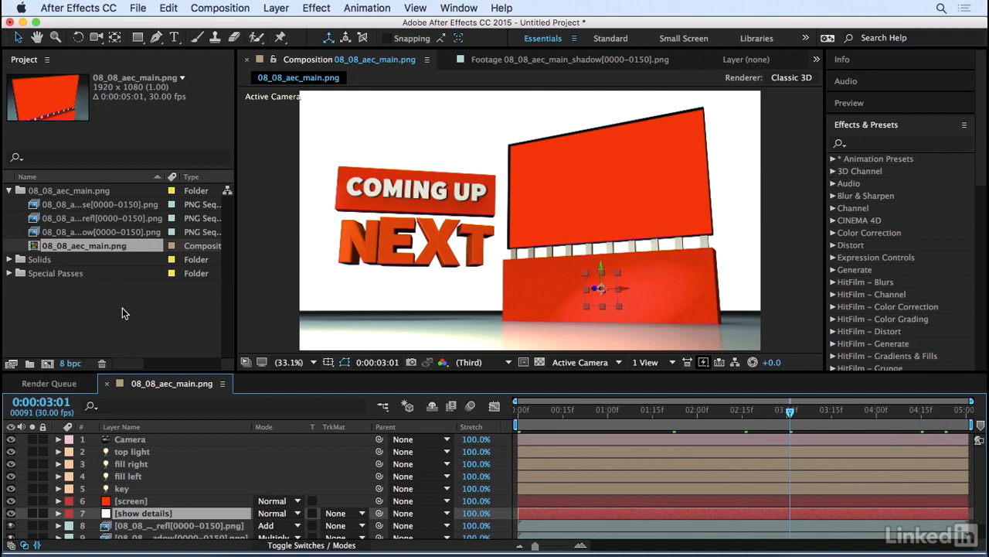
{"action": "mouse_move", "coordinate": [70, 364]}
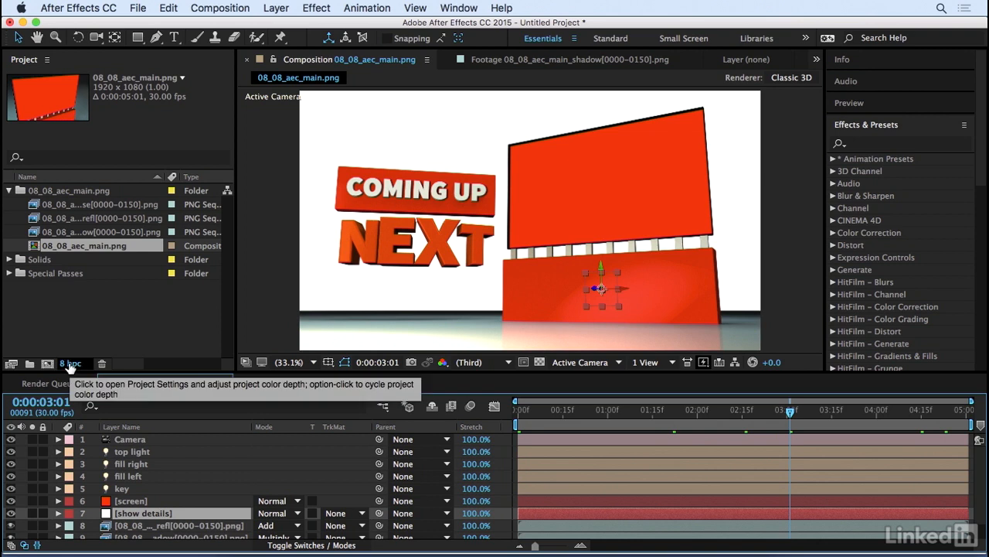
- Set project depth to 16 bits per channel and choose the sRGB IEC61966-2.1 working space
{"action": "left_click", "coordinate": [71, 363]}
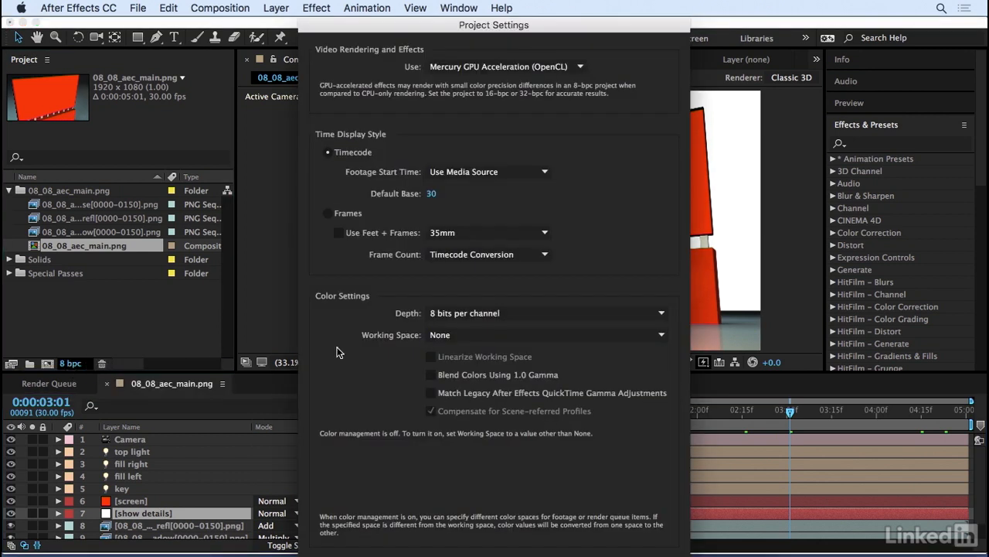
{"action": "left_click", "coordinate": [546, 313]}
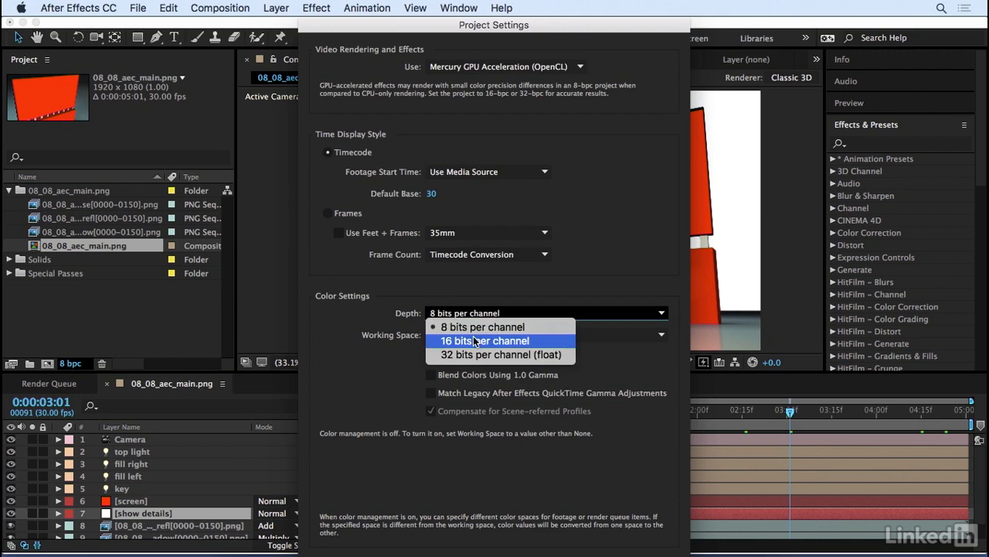
{"action": "left_click", "coordinate": [484, 341]}
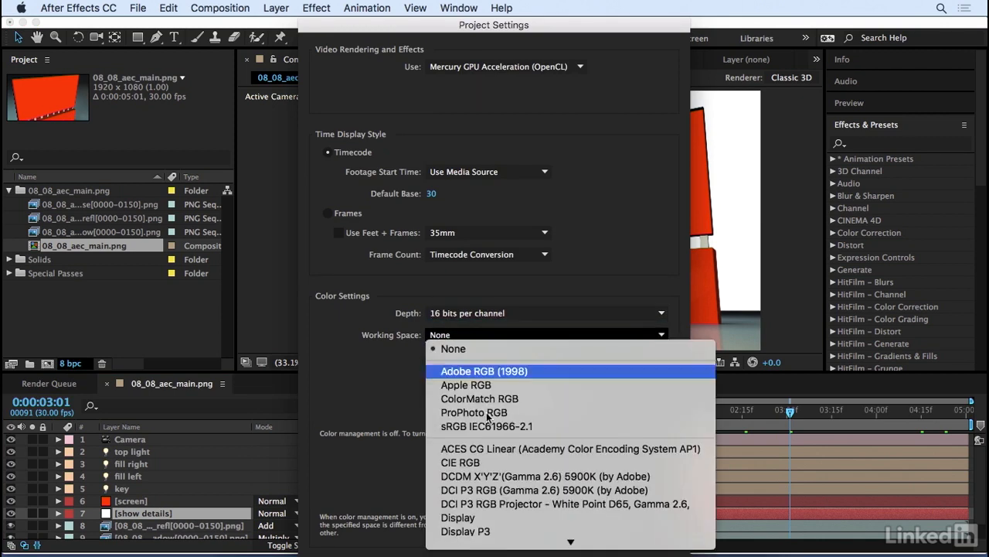
{"action": "left_click", "coordinate": [487, 425]}
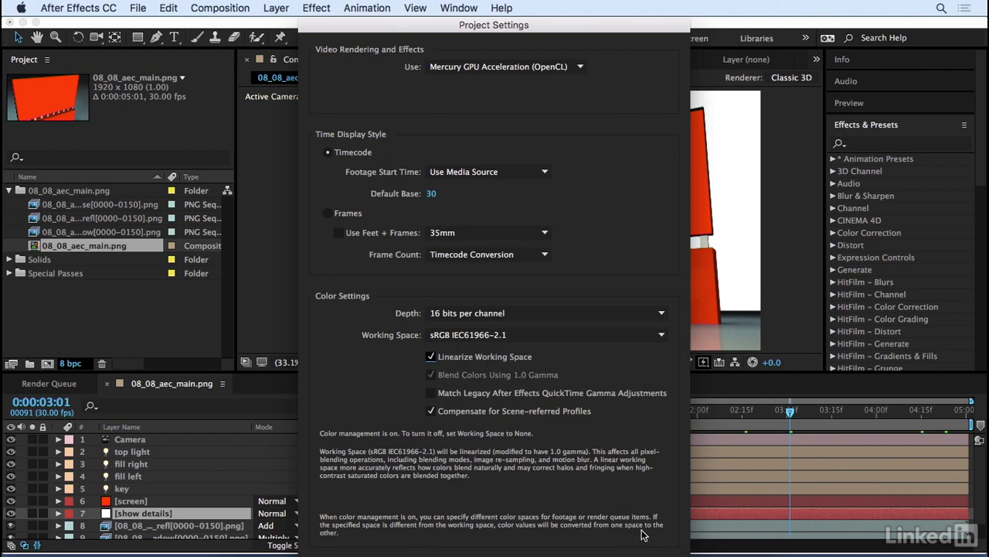
{"action": "mouse_move", "coordinate": [656, 415]}
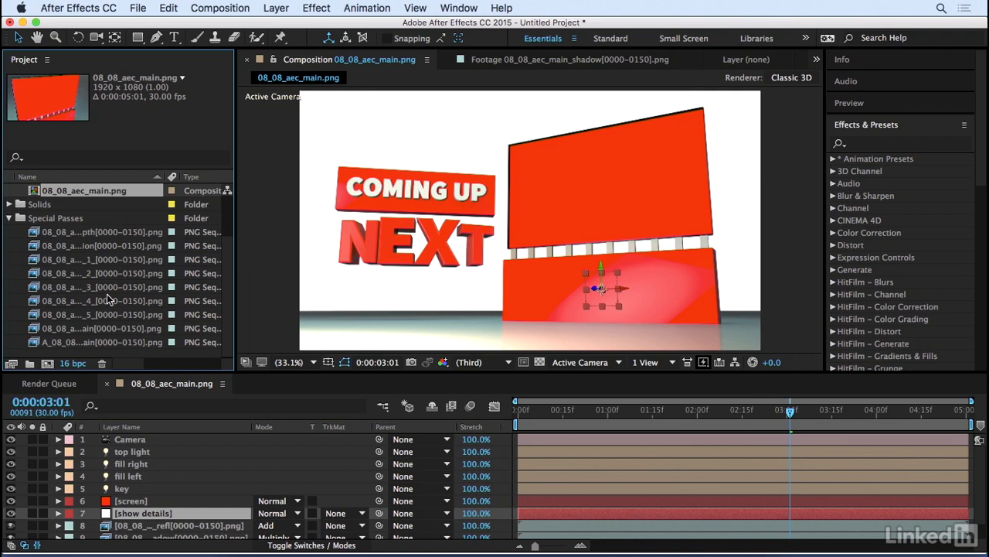
- Compare the main and depth passes' colour profiles and view the main pass footage
{"action": "left_click", "coordinate": [101, 327]}
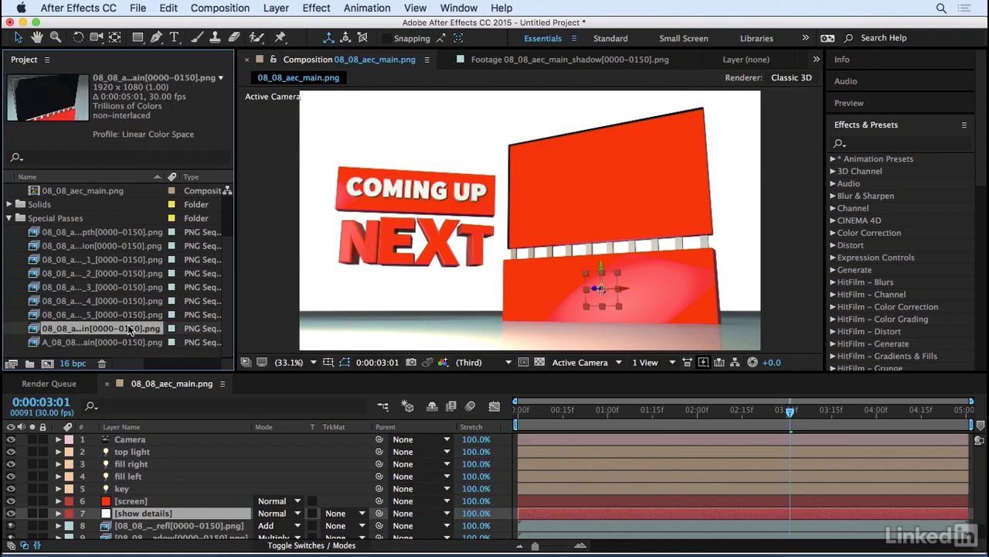
{"action": "left_click", "coordinate": [101, 232]}
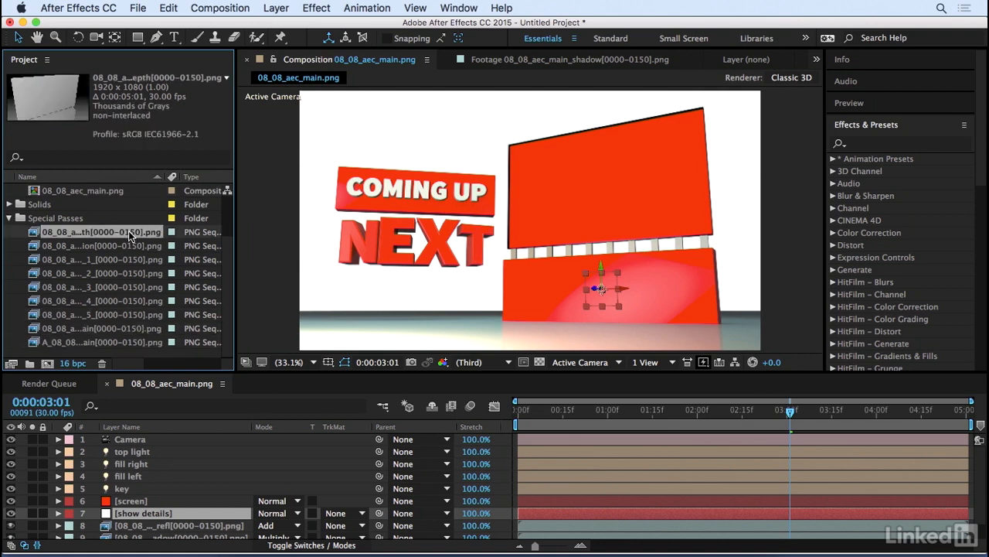
{"action": "left_click", "coordinate": [101, 327]}
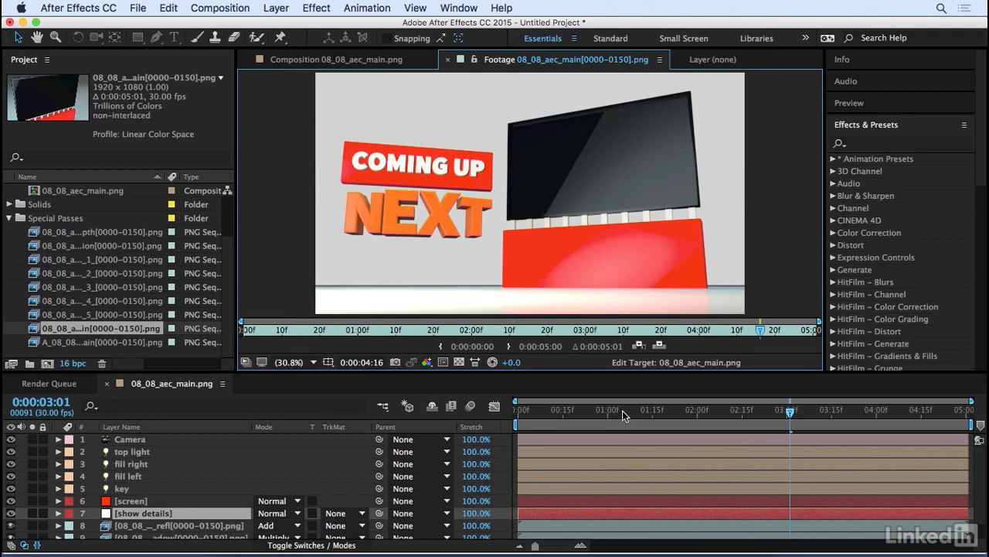
{"action": "left_click", "coordinate": [100, 259]}
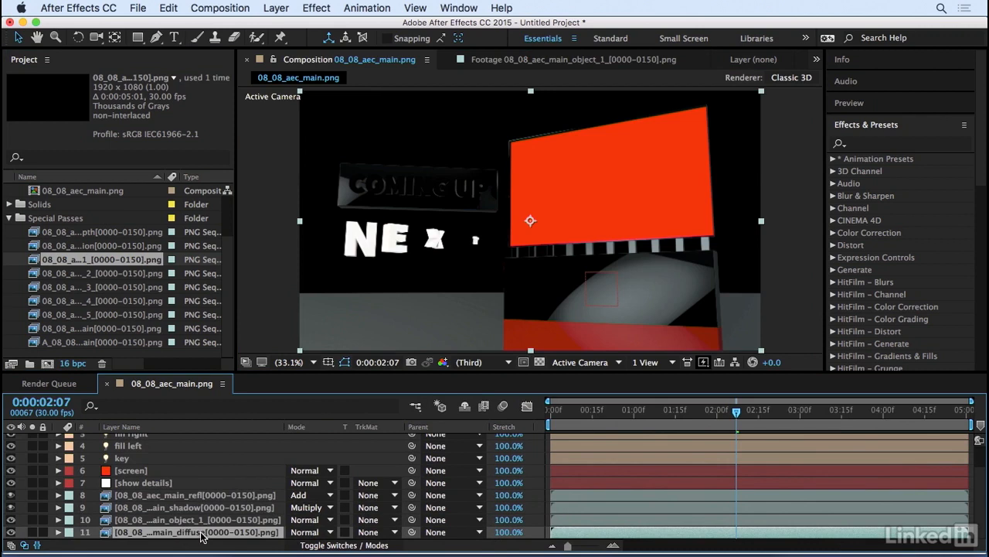
- Duplicate the diffuse layer and set its track matte to Luma Matte from object_1
{"action": "key", "text": "cmd+d"}
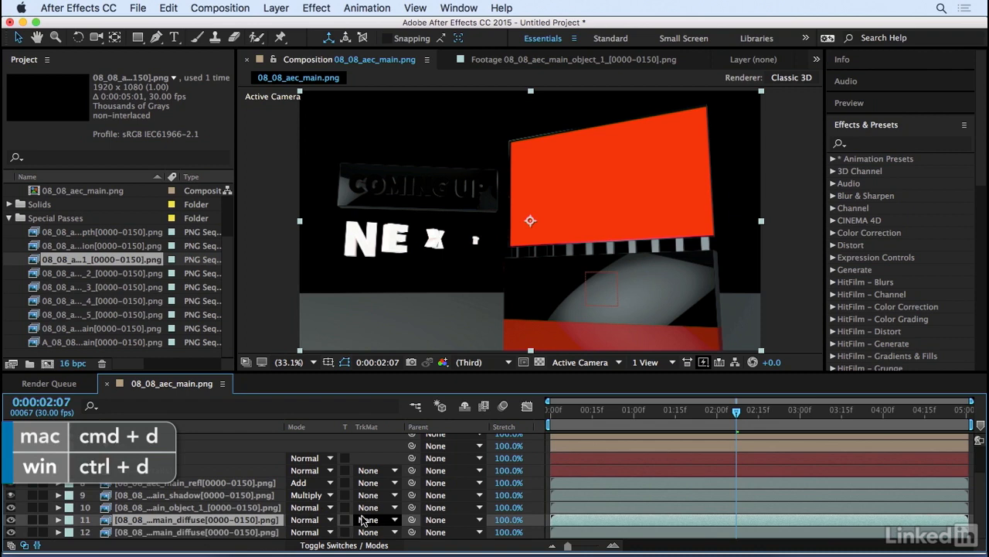
{"action": "left_click", "coordinate": [377, 519]}
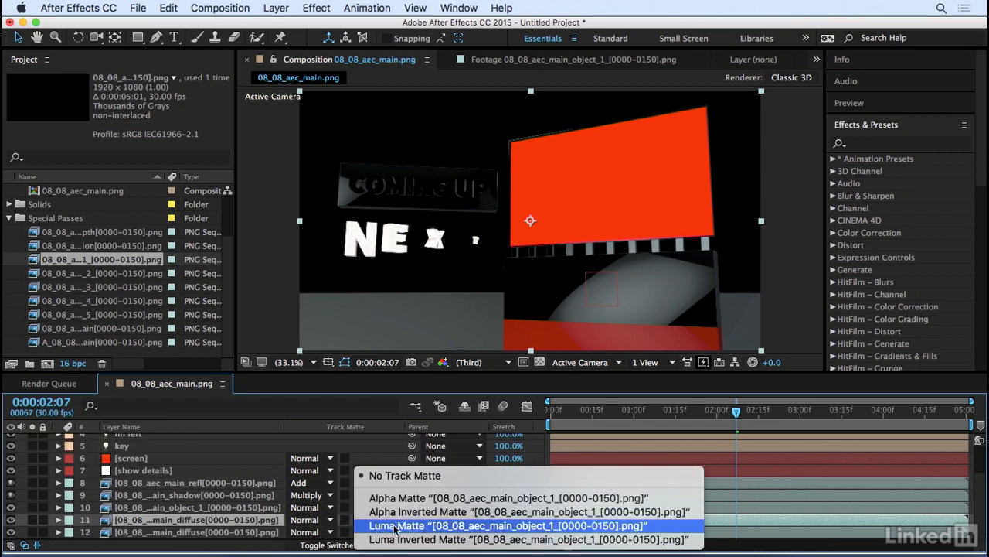
{"action": "left_click", "coordinate": [510, 525]}
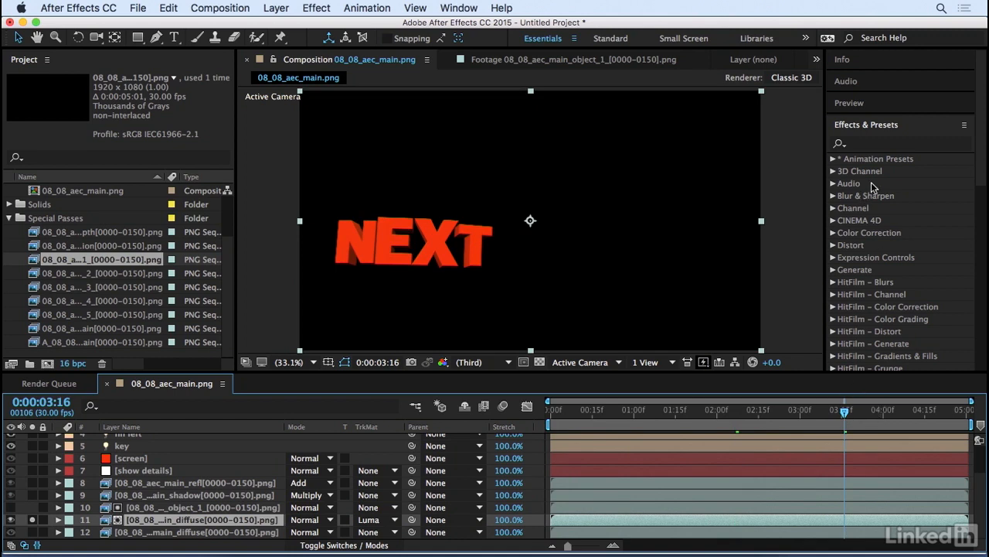
- Apply Hue/Saturation with Master Hue +21° to the NEXT letters and scrub to check
{"action": "type", "text": "hue"}
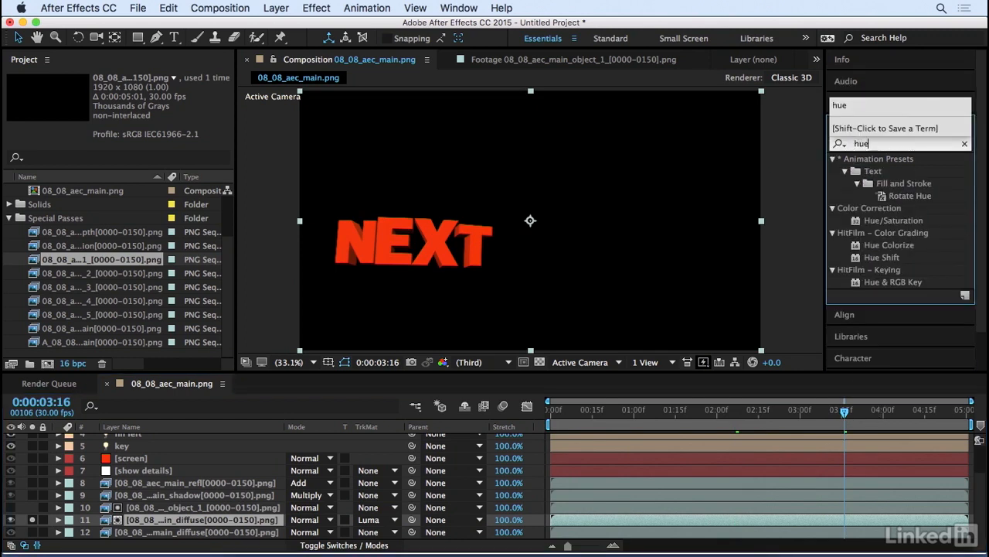
{"action": "double_click", "coordinate": [893, 220]}
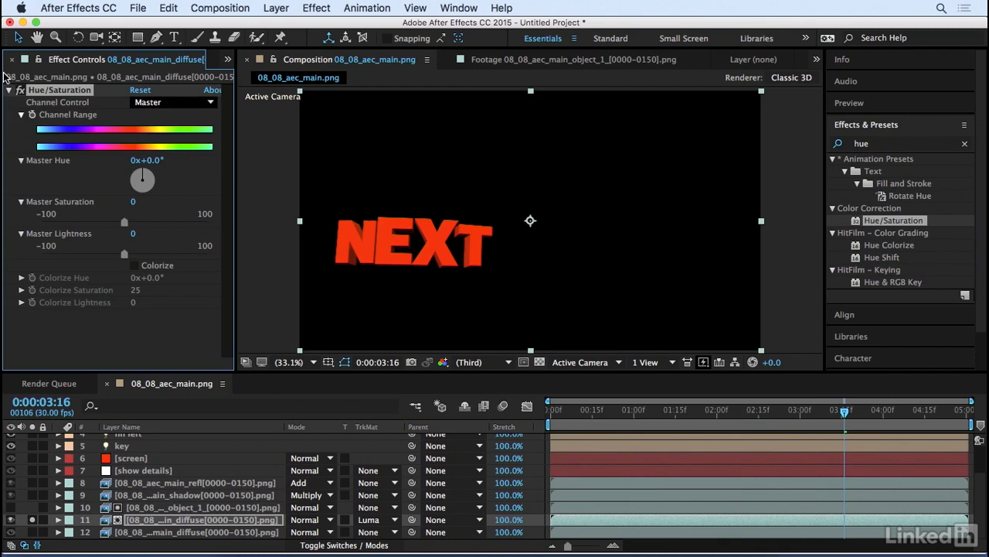
{"action": "left_click_drag", "start_coordinate": [142, 179], "coordinate": [151, 174]}
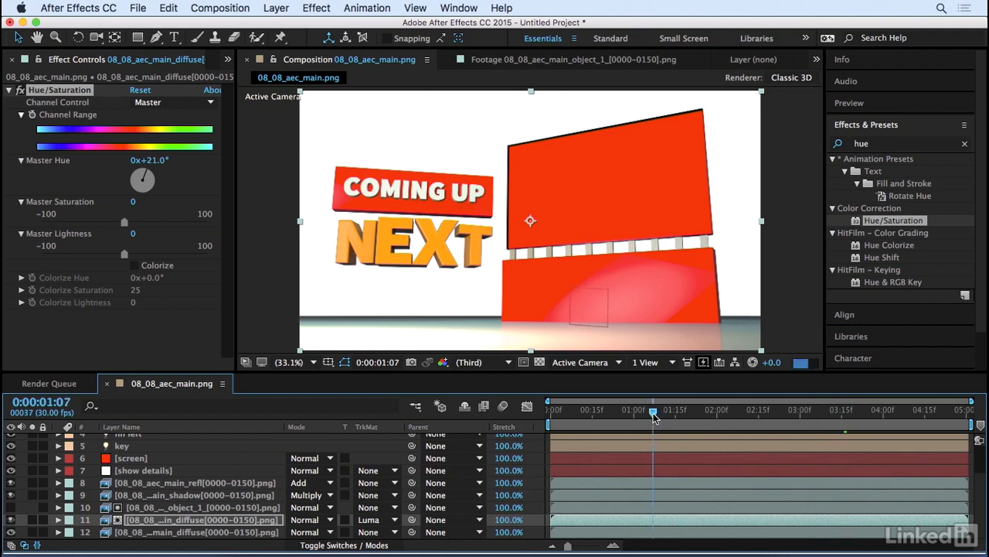
{"action": "left_click_drag", "start_coordinate": [653, 411], "coordinate": [808, 411]}
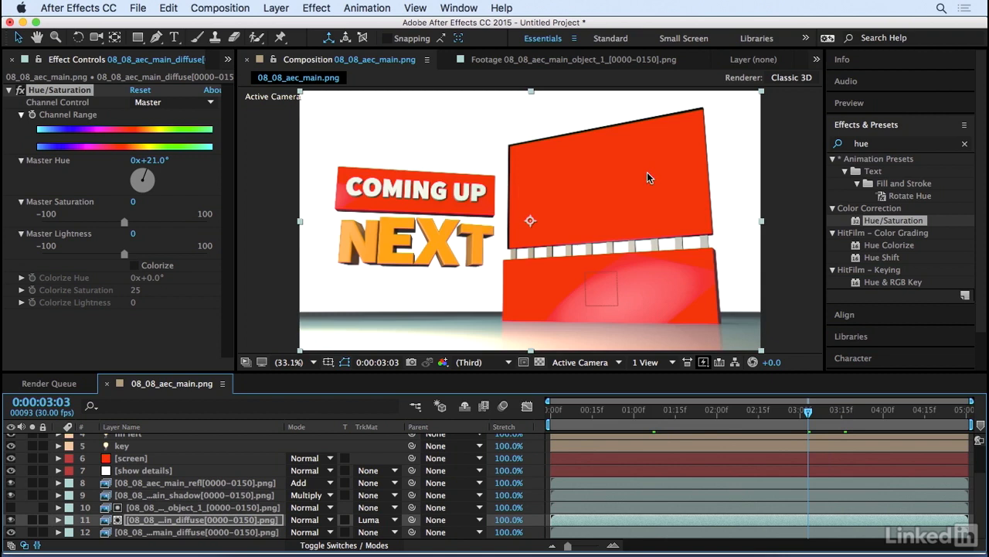
{"action": "left_click", "coordinate": [24, 58]}
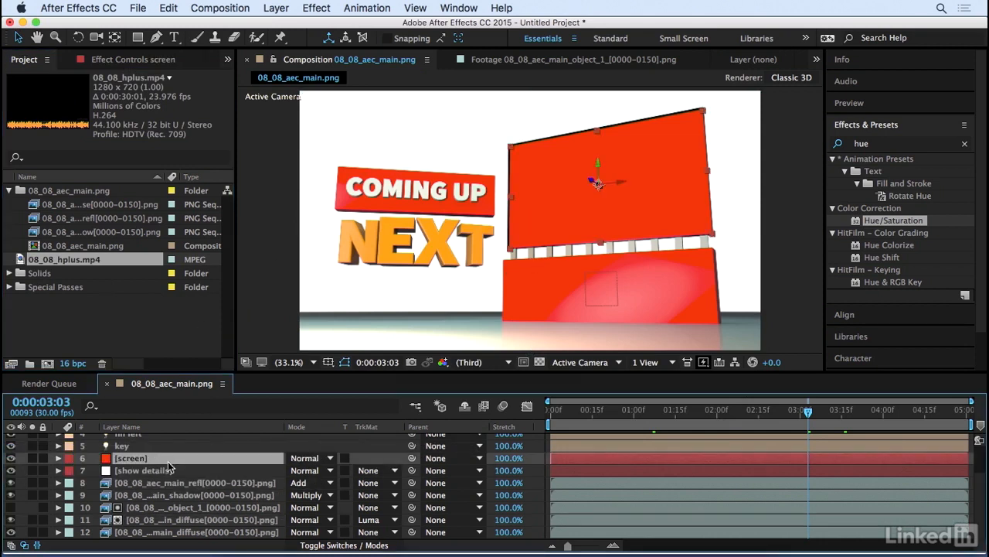
- Select the [screen] layer for the 08_08_hplus video swap and scrub to preview it
{"action": "left_click", "coordinate": [64, 259]}
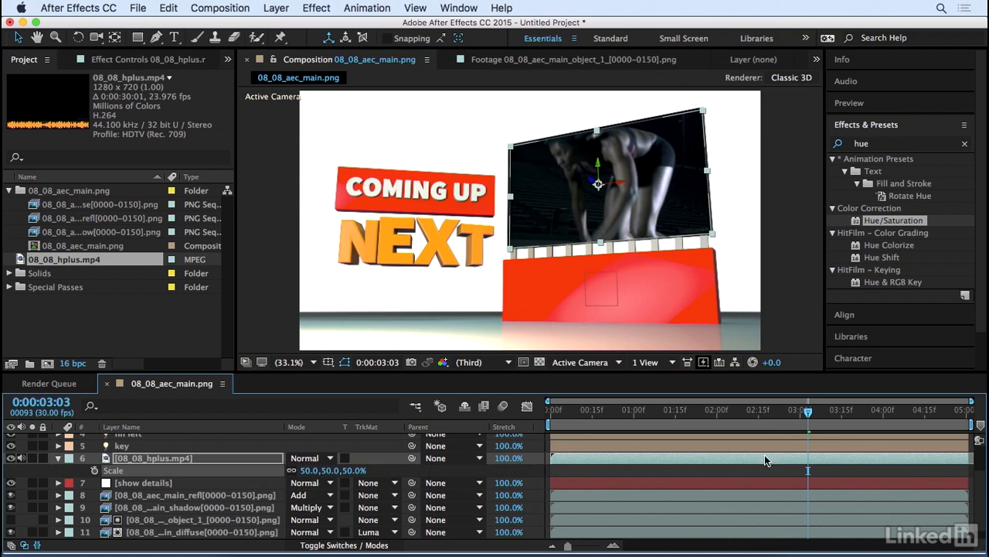
{"action": "left_click_drag", "start_coordinate": [808, 410], "coordinate": [916, 410]}
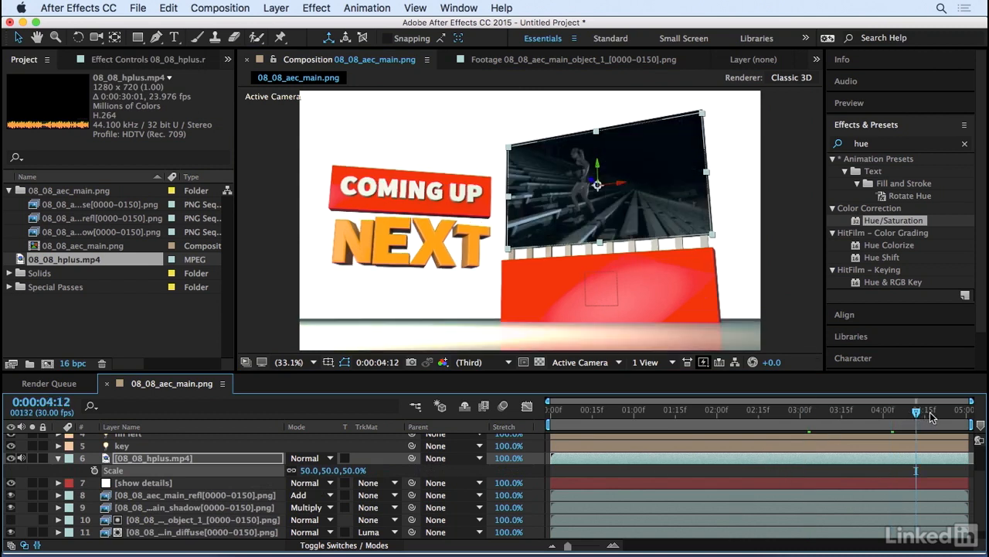
{"action": "left_click_drag", "start_coordinate": [931, 410], "coordinate": [615, 411]}
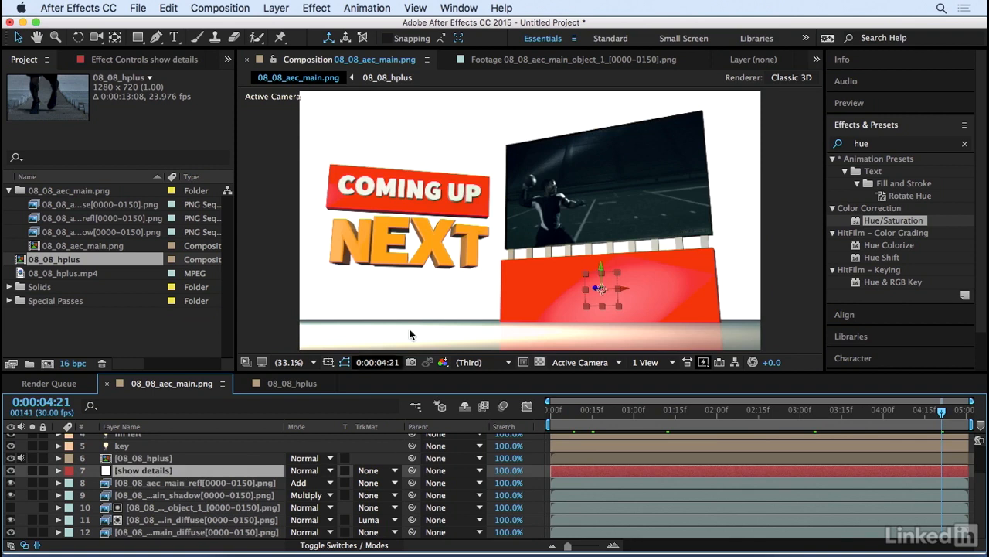
{"action": "mouse_move", "coordinate": [433, 316]}
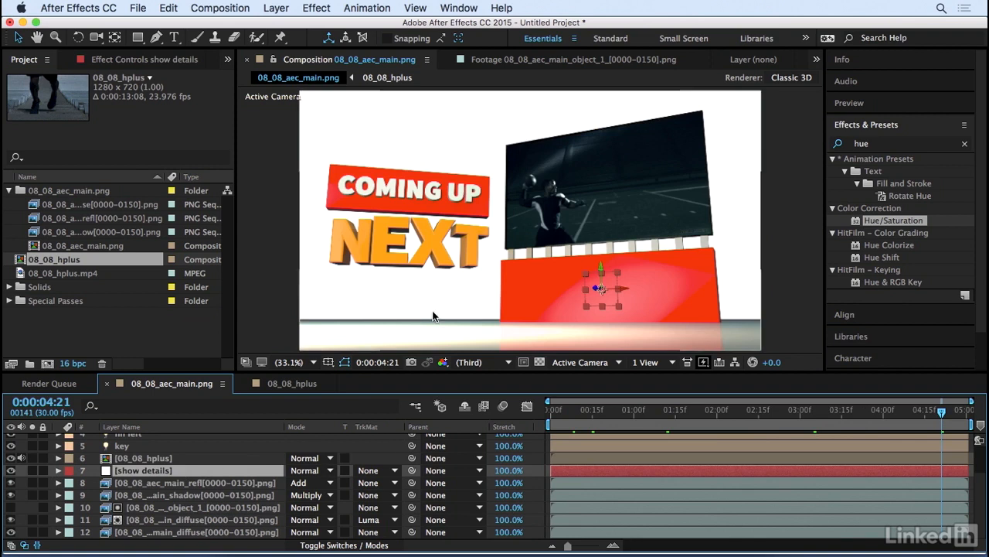
{"action": "mouse_move", "coordinate": [294, 13]}
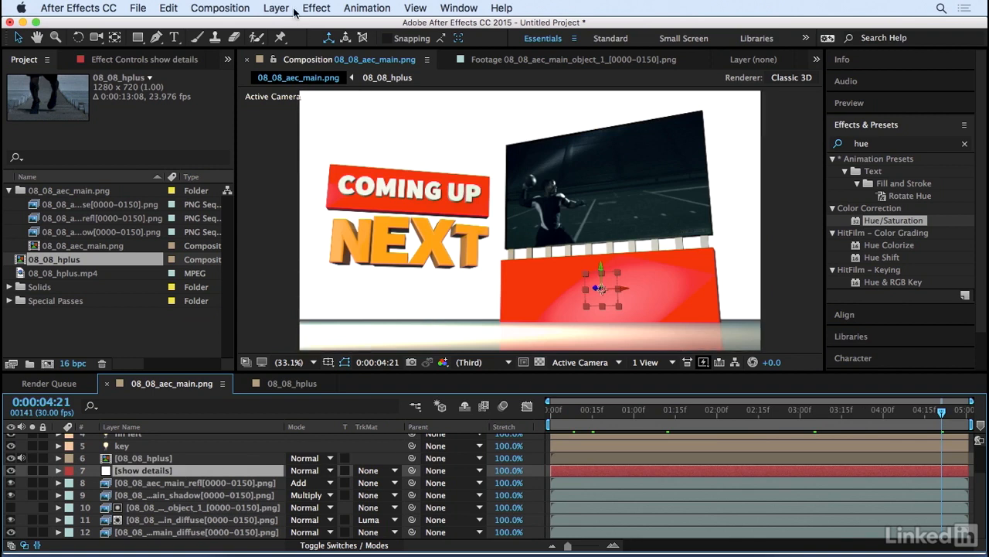
- Create a new text layer for the HPLUS SPORT title from the Layer menu
{"action": "left_click", "coordinate": [276, 8]}
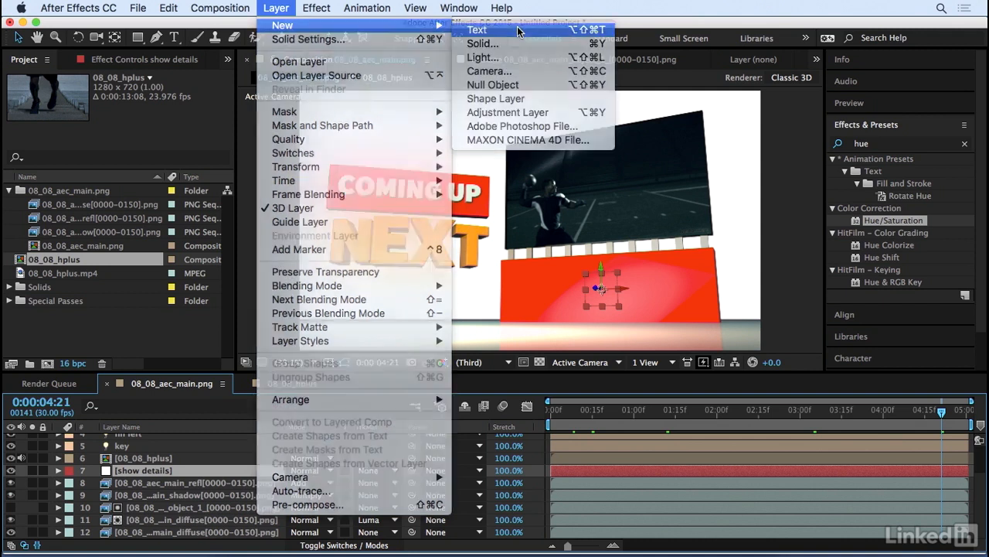
{"action": "left_click", "coordinate": [477, 29]}
{"action": "type", "text": "HPLUS SPORT"}
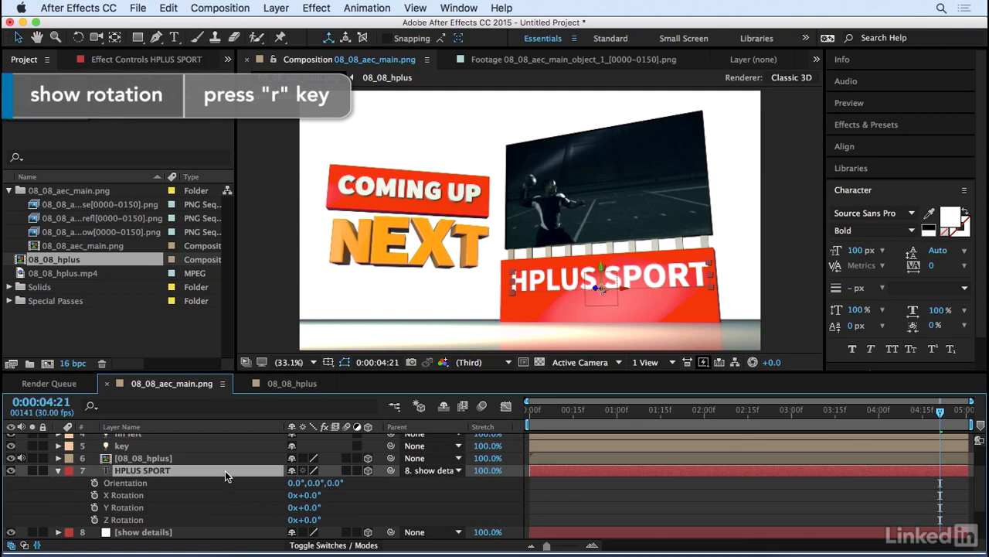
{"action": "mouse_move", "coordinate": [205, 474]}
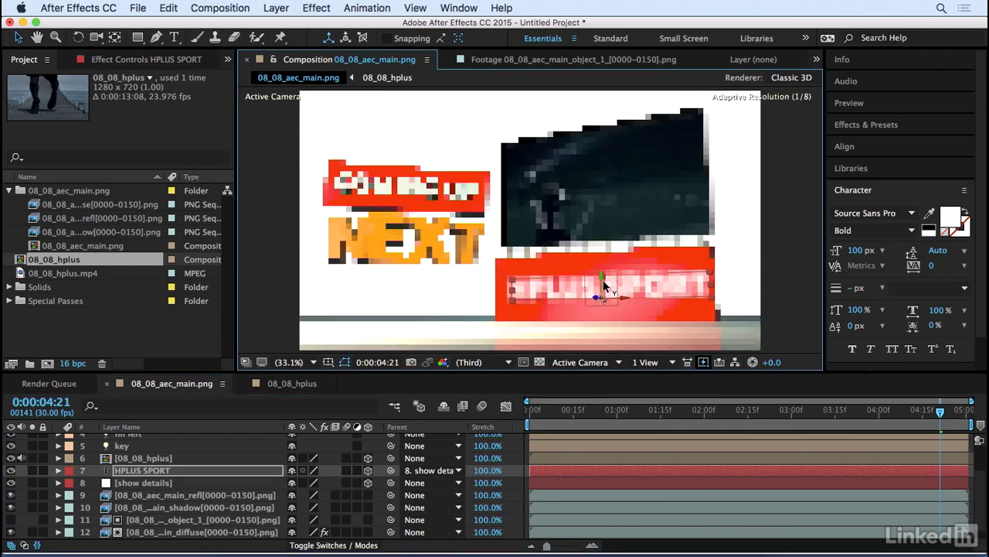
- Drag the HPLUS SPORT text onto the red base and scrub to confirm it follows
{"action": "left_click_drag", "start_coordinate": [941, 411], "coordinate": [785, 412]}
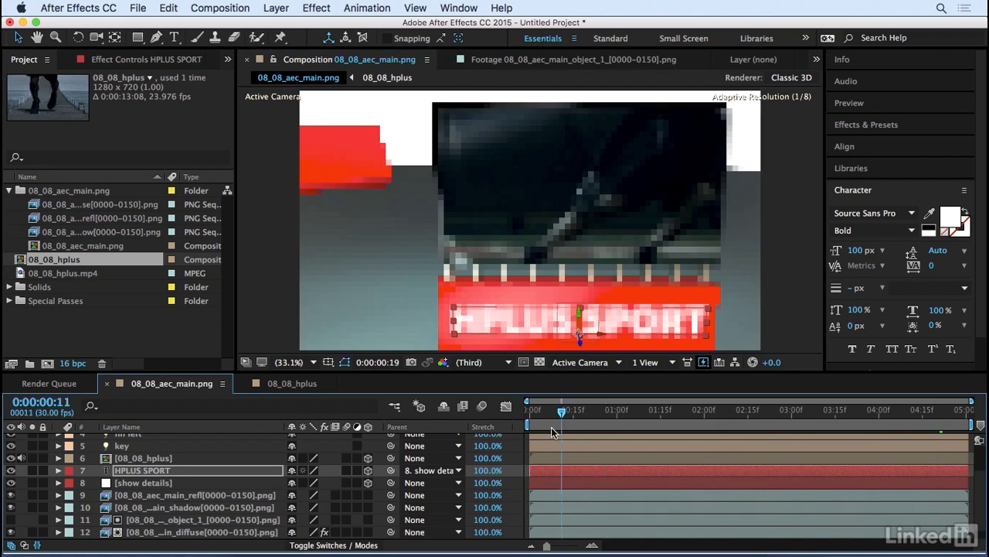
{"action": "left_click_drag", "start_coordinate": [552, 424], "coordinate": [750, 424]}
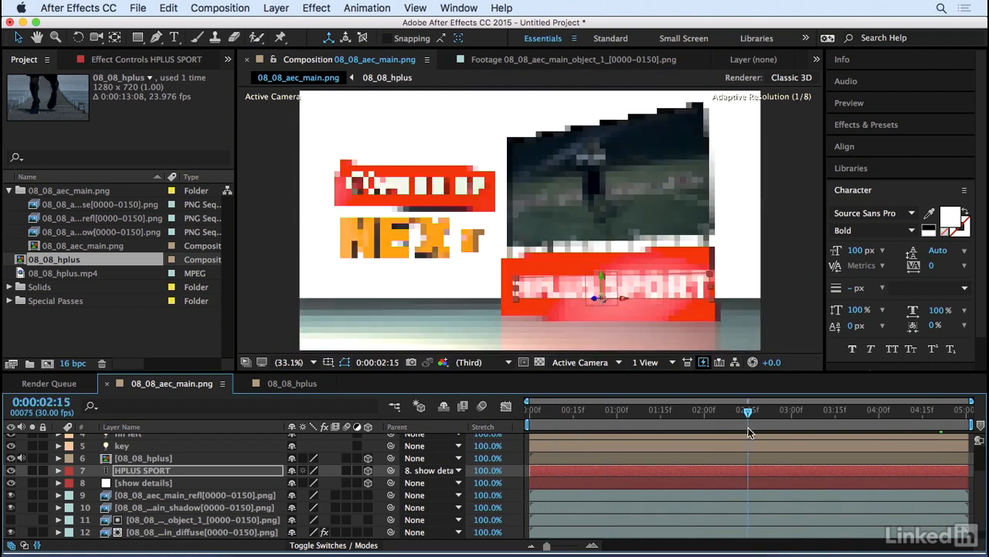
{"action": "left_click", "coordinate": [864, 410]}
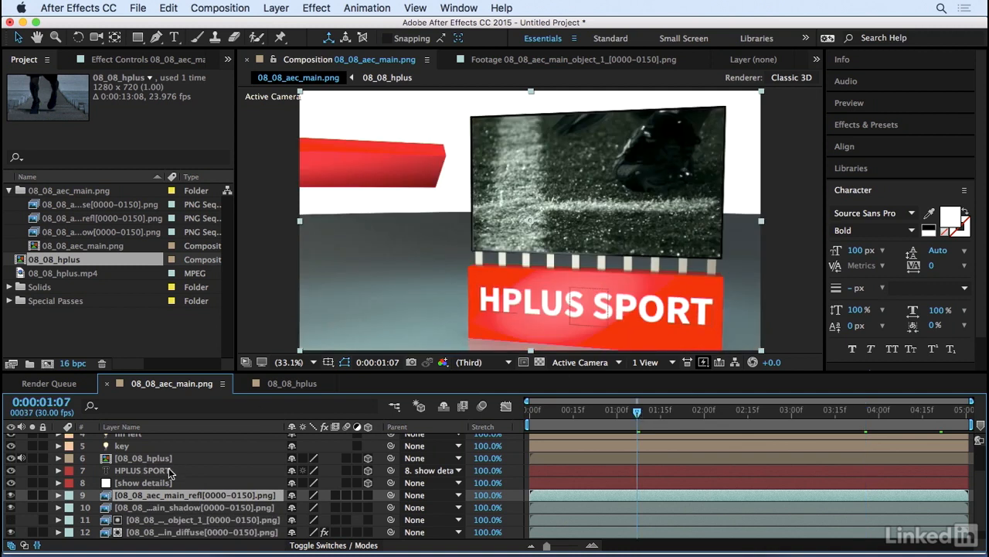
- Move the HPLUS SPORT text and hplus video below the refl and shadow layers
{"action": "left_click", "coordinate": [143, 470]}
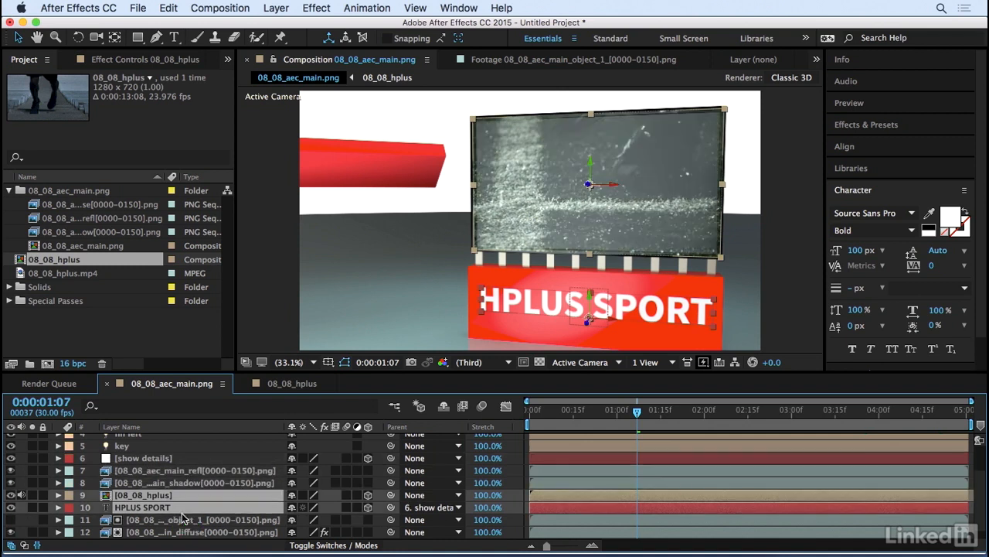
{"action": "left_click", "coordinate": [591, 409]}
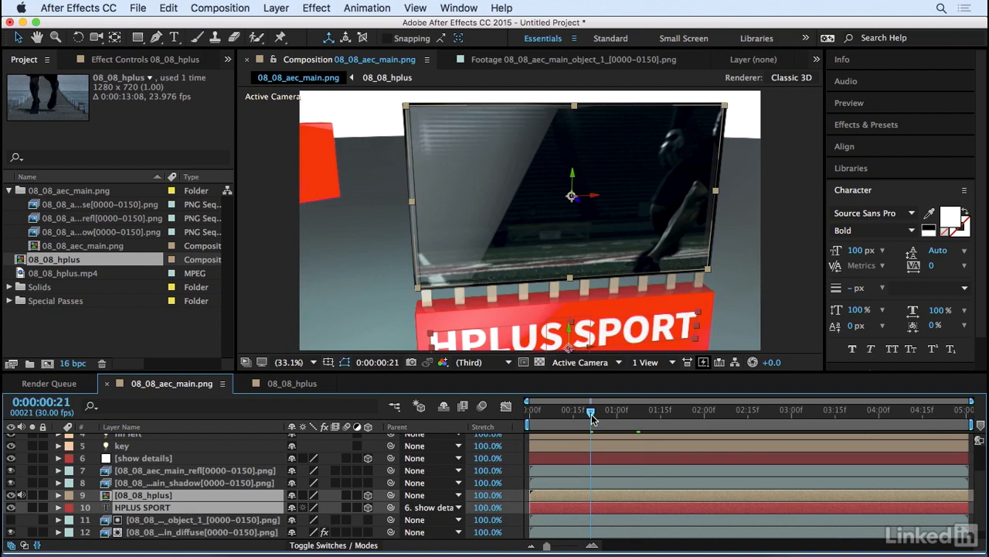